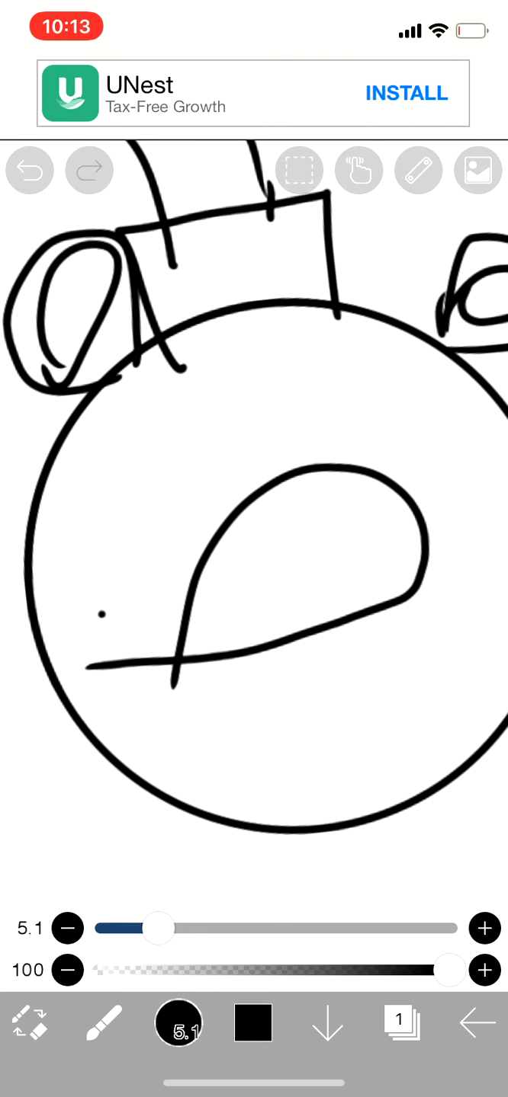
- Undo the remaining head-sketch strokes so the canvas is blank white
left_click(31, 171)
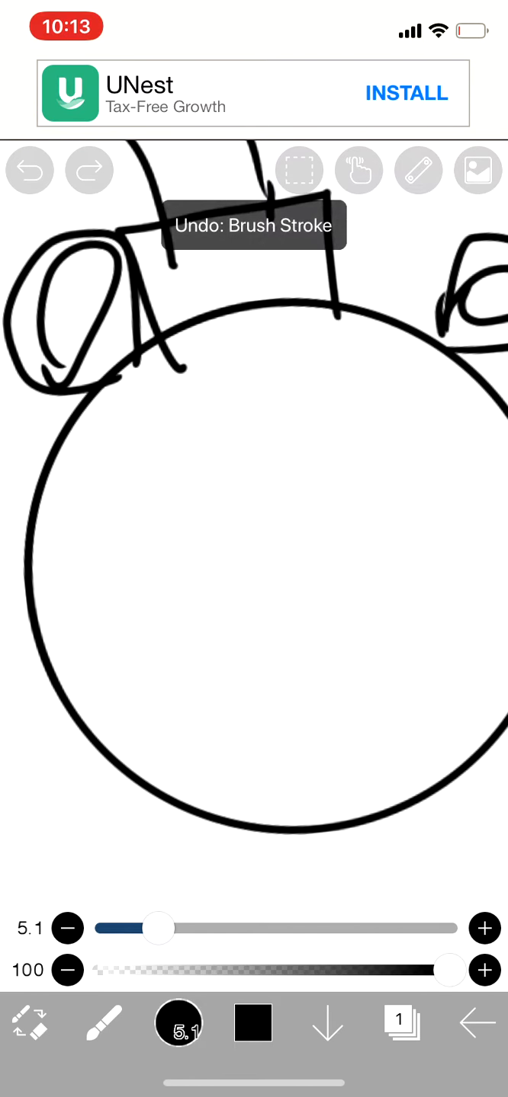
left_click(30, 170)
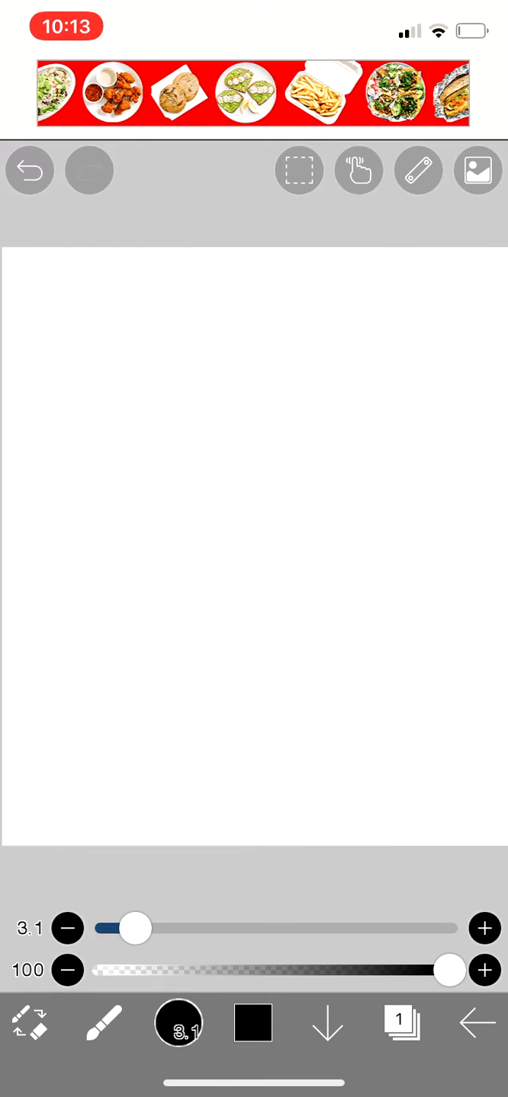
- Sketch the rough black head and snout outline, undoing a test line and the top arc
left_click_drag(116, 631, 381, 576)
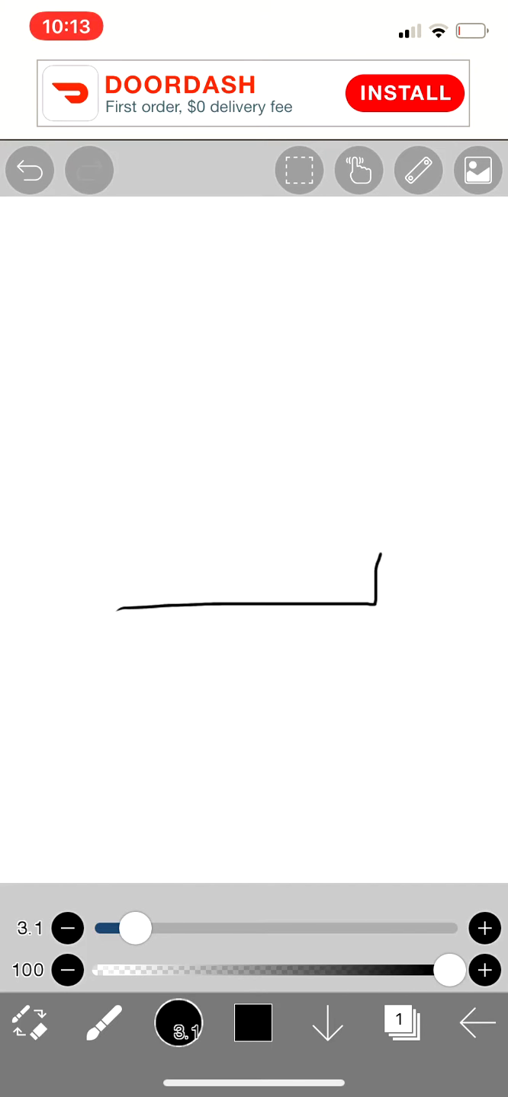
left_click(30, 171)
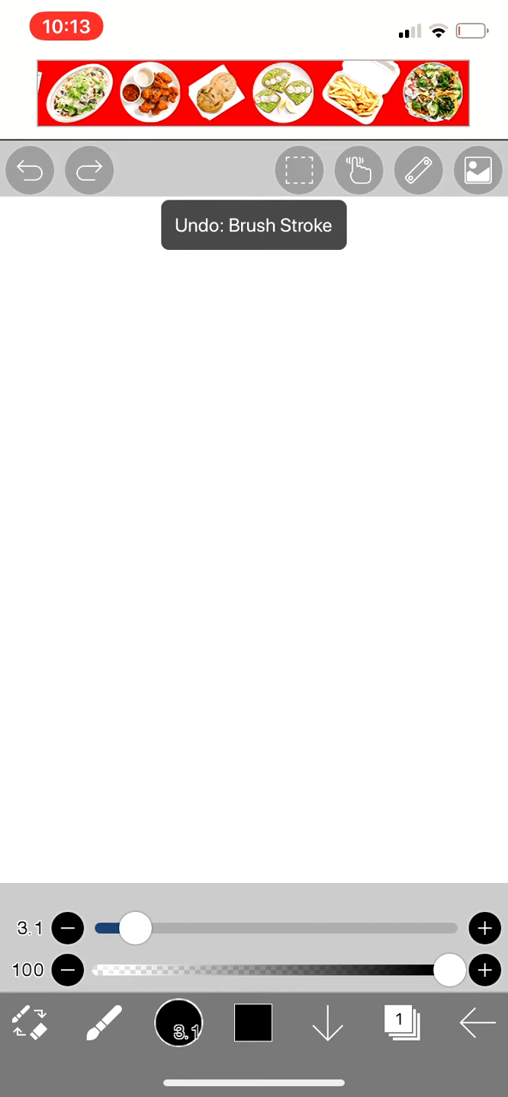
left_click_drag(156, 631, 372, 628)
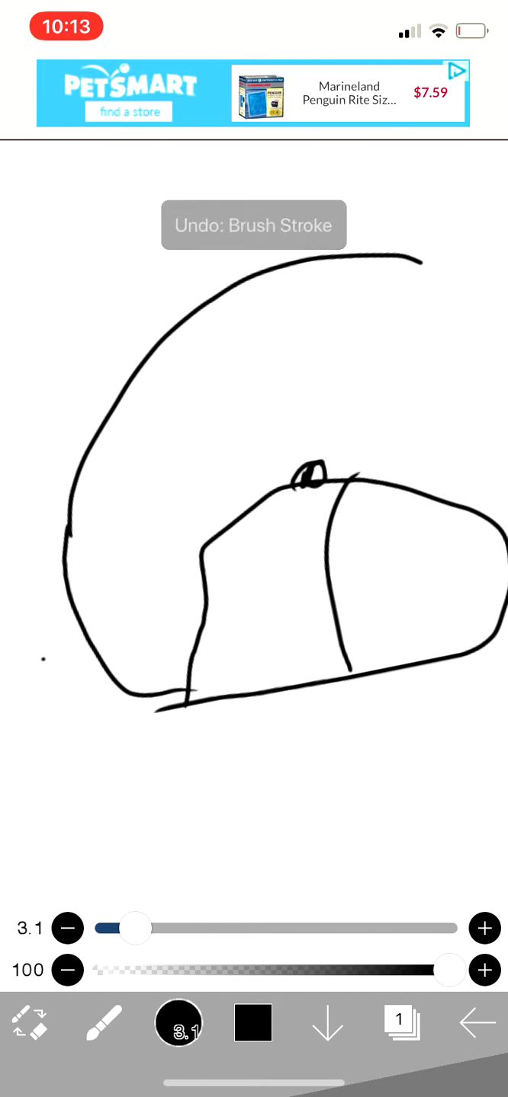
left_click(29, 171)
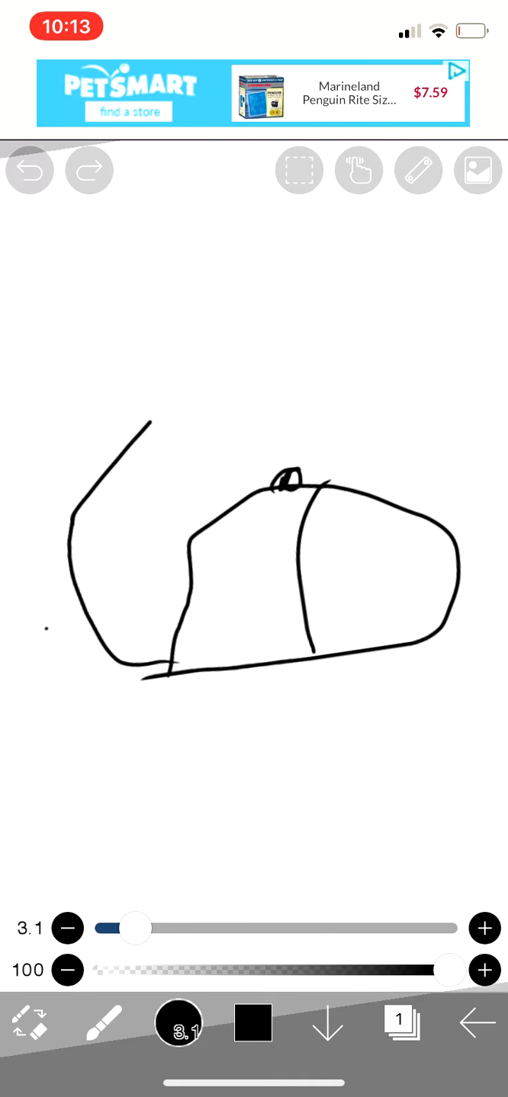
left_click_drag(145, 427, 341, 312)
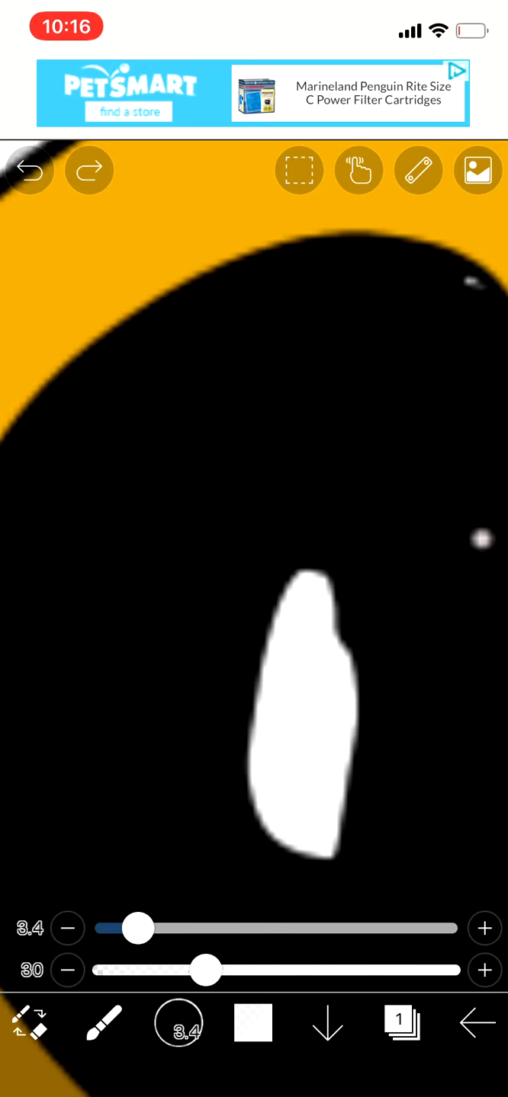
- Paint a faint gray pupil ring beside the eye highlight, then undo and pick another tool
left_click_drag(137, 928, 171, 928)
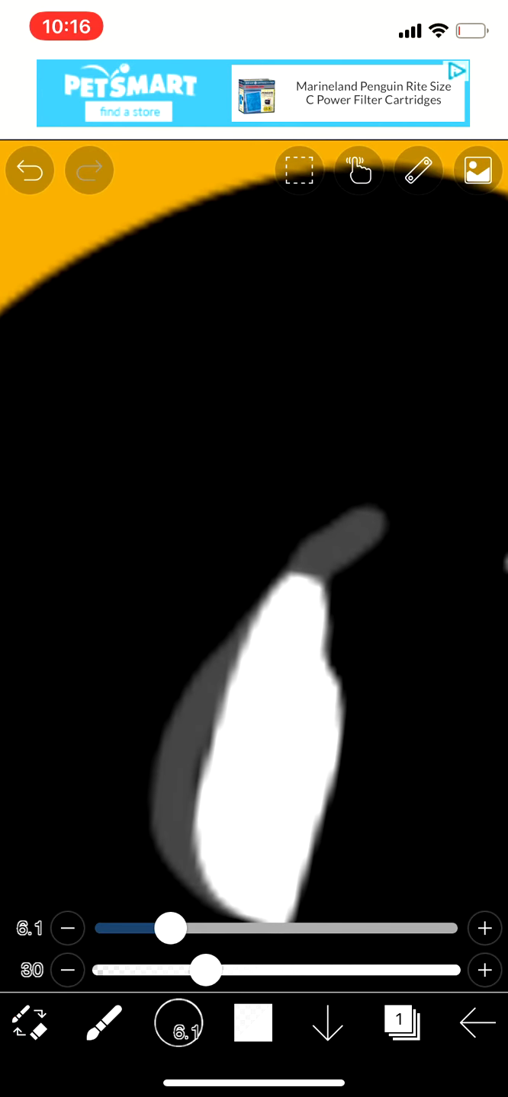
left_click(30, 170)
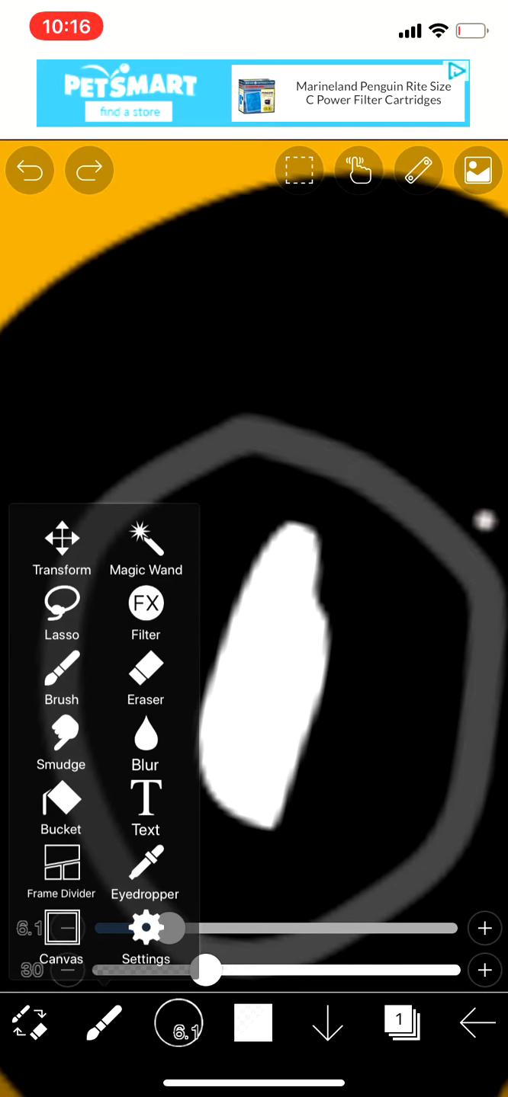
left_click(61, 796)
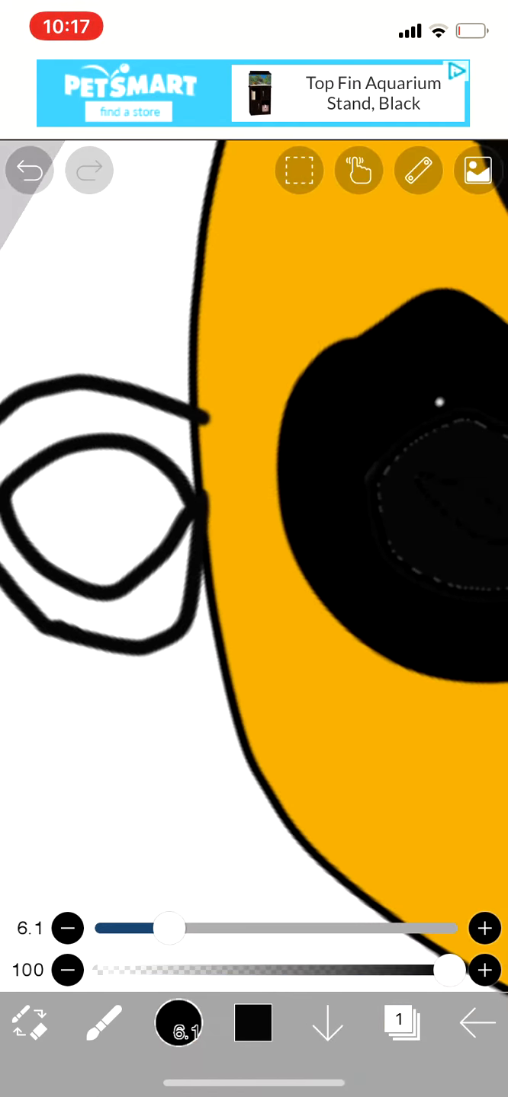
- Undo the stray strokes and draw the base of the light-bulb ear atop the head
left_click(31, 170)
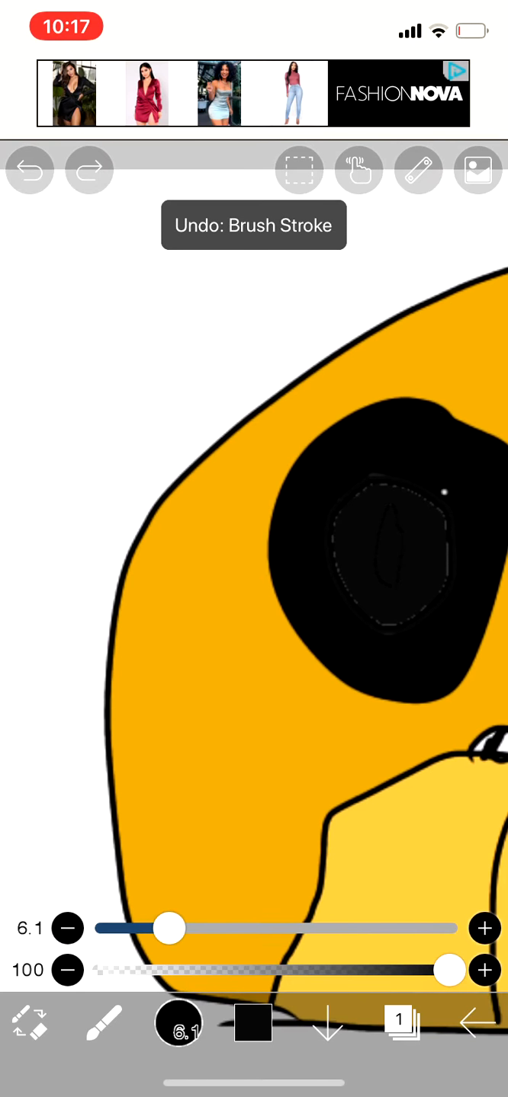
left_click(30, 171)
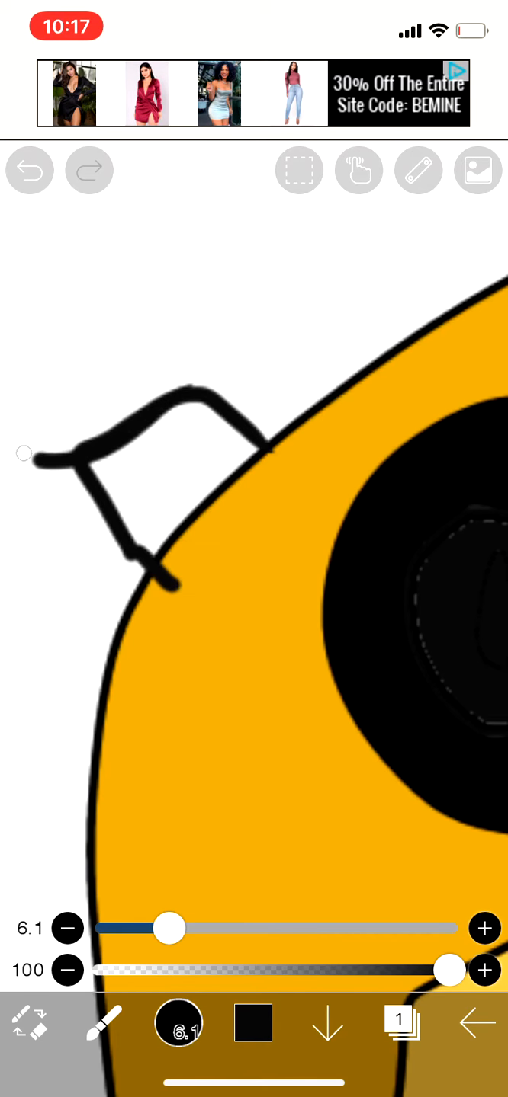
left_click_drag(23, 454, 23, 343)
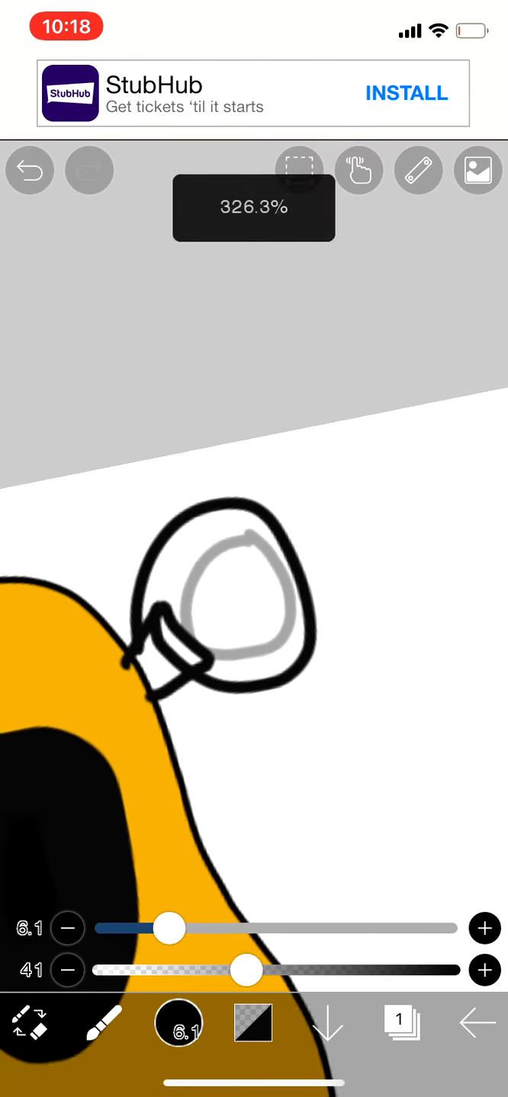
- Choose a golden drawing colour (200, 143, 0) on the colour wheel
left_click(253, 1023)
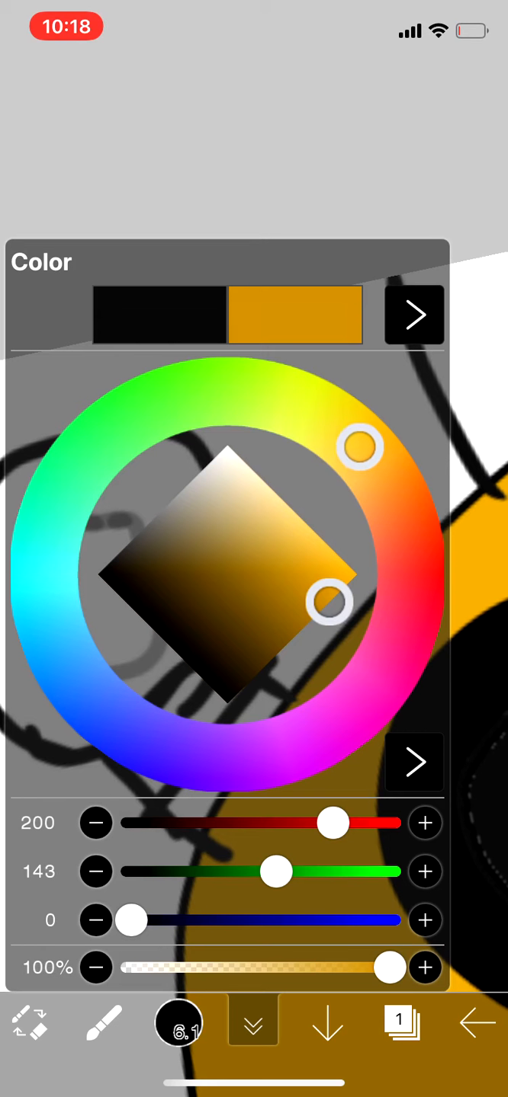
left_click_drag(329, 597, 353, 575)
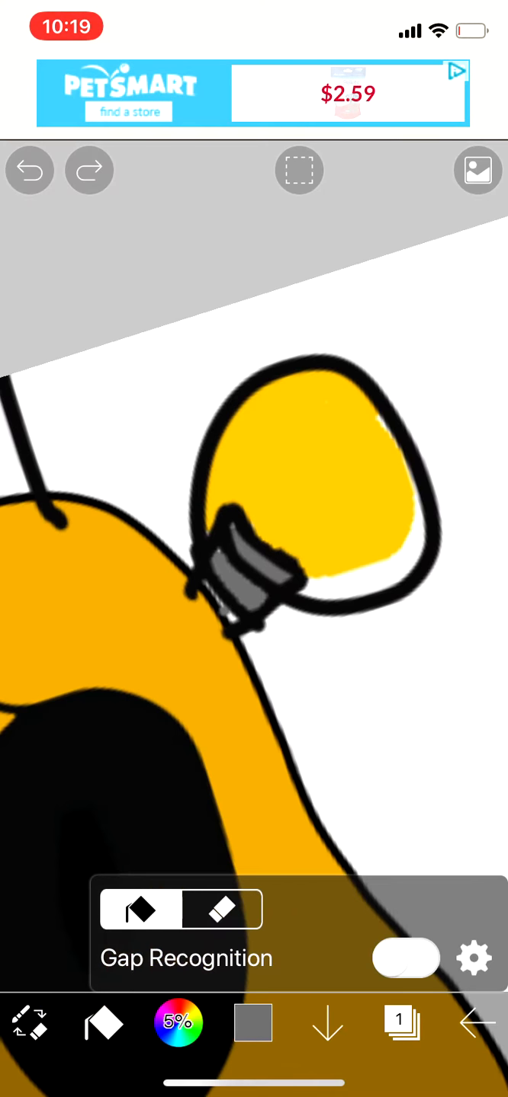
- Bucket-fill the light-bulb ears yellow with gray sockets
left_click(180, 1025)
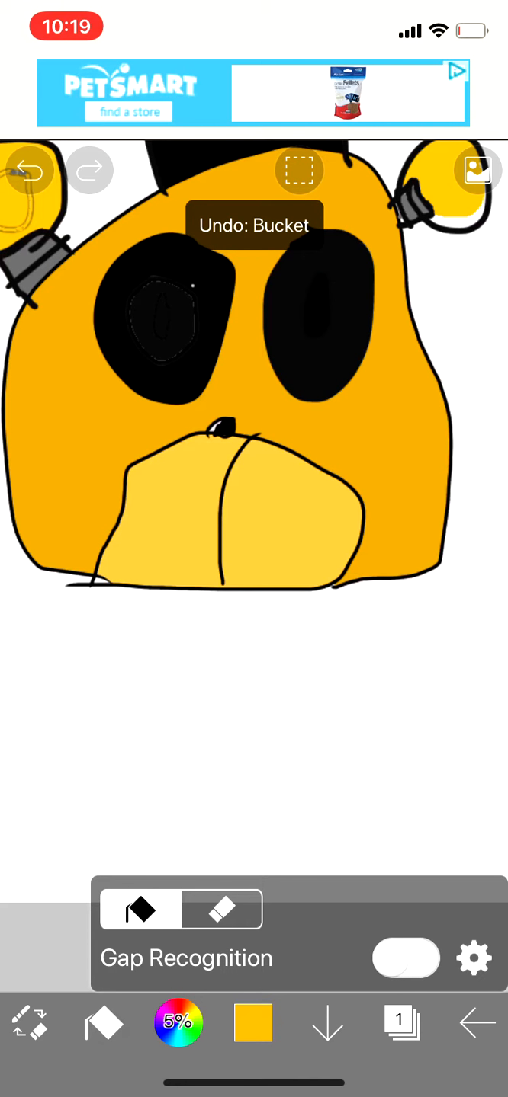
- Pick a brighter golden orange (220, 168, 0) for the head and return to freehand painting
left_click(178, 1023)
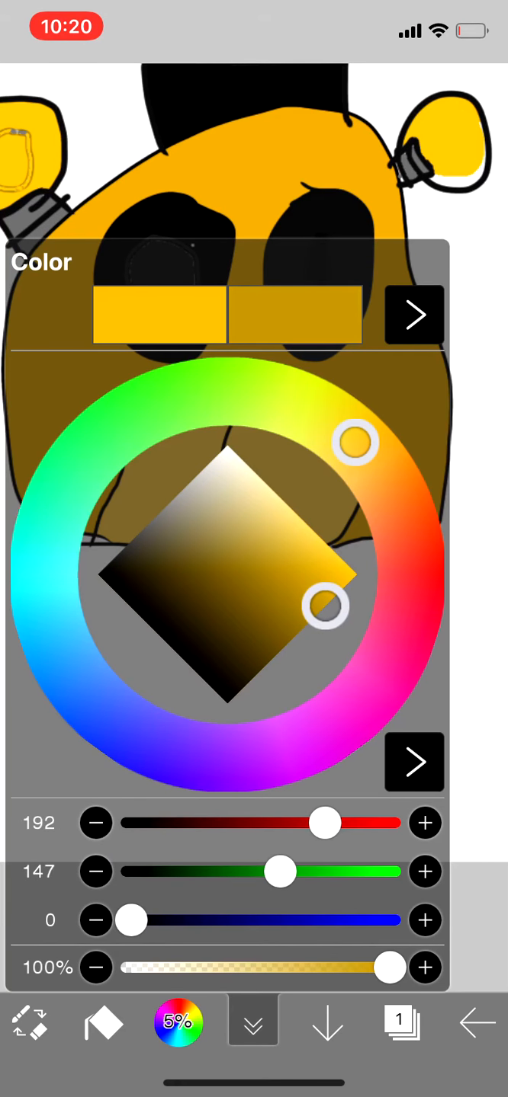
left_click_drag(320, 618, 338, 594)
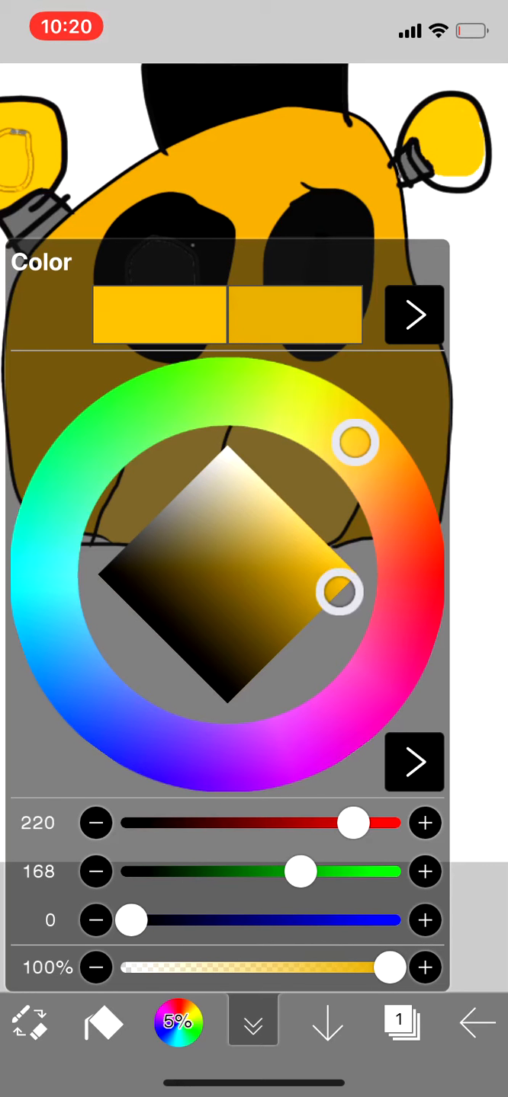
left_click_drag(302, 872, 288, 872)
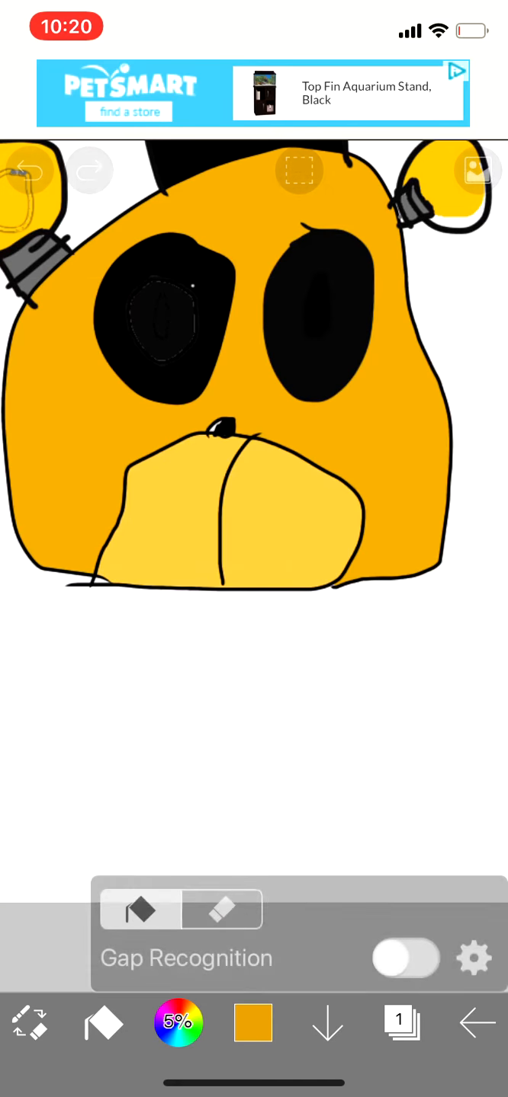
left_click(30, 171)
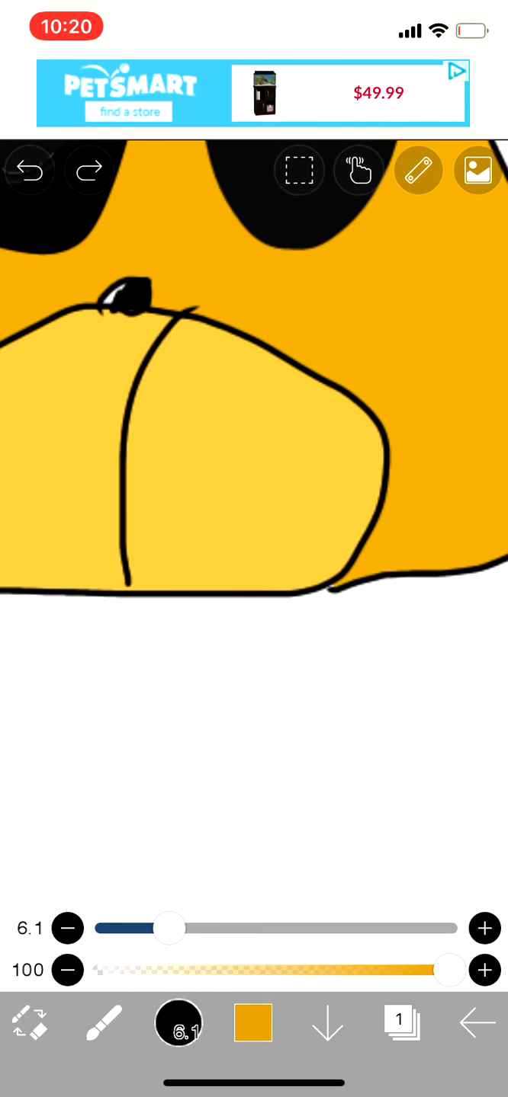
- Draw the orange outline of the open lower jaw below the head, undoing bad strokes
left_click_drag(365, 533, 292, 848)
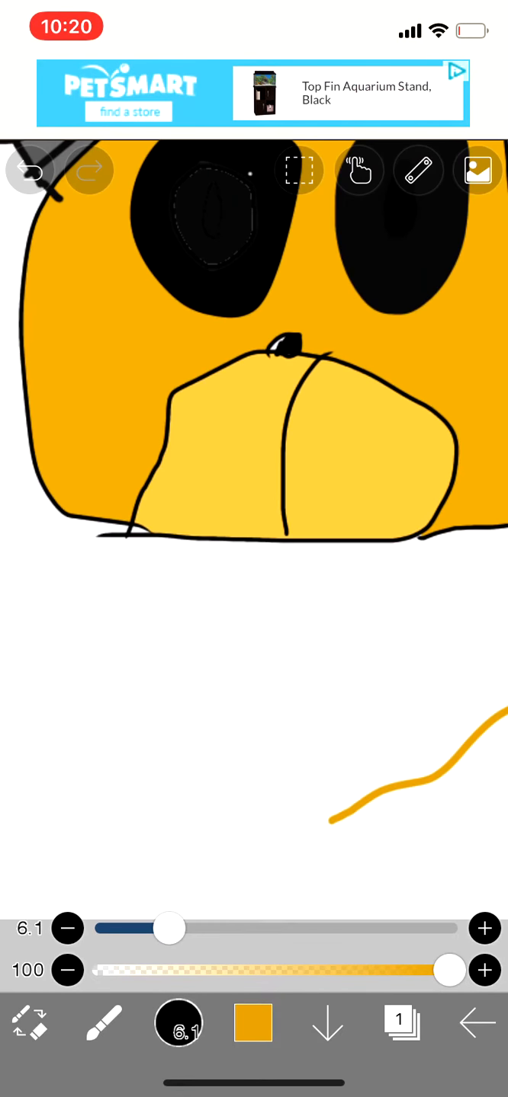
left_click(30, 171)
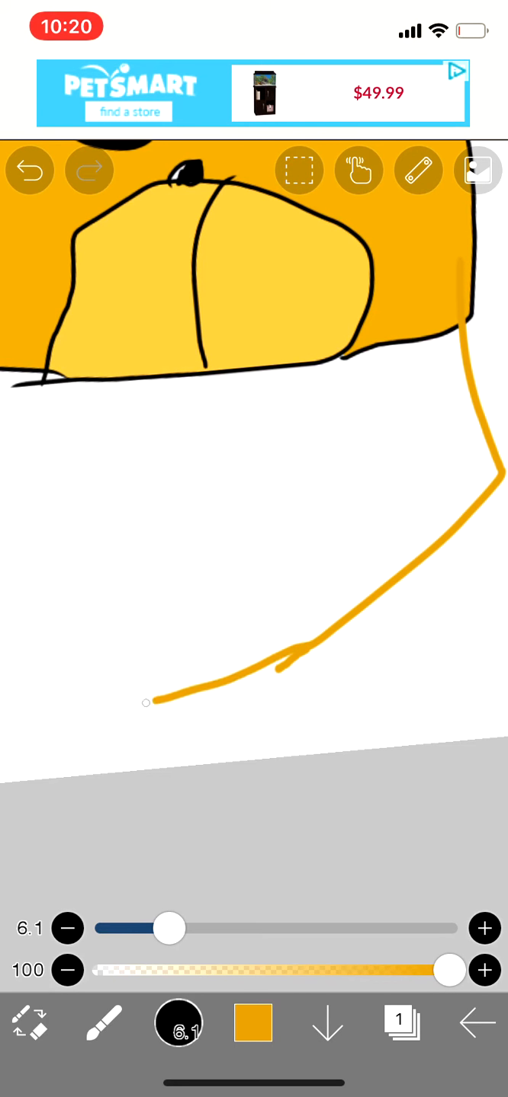
left_click(31, 169)
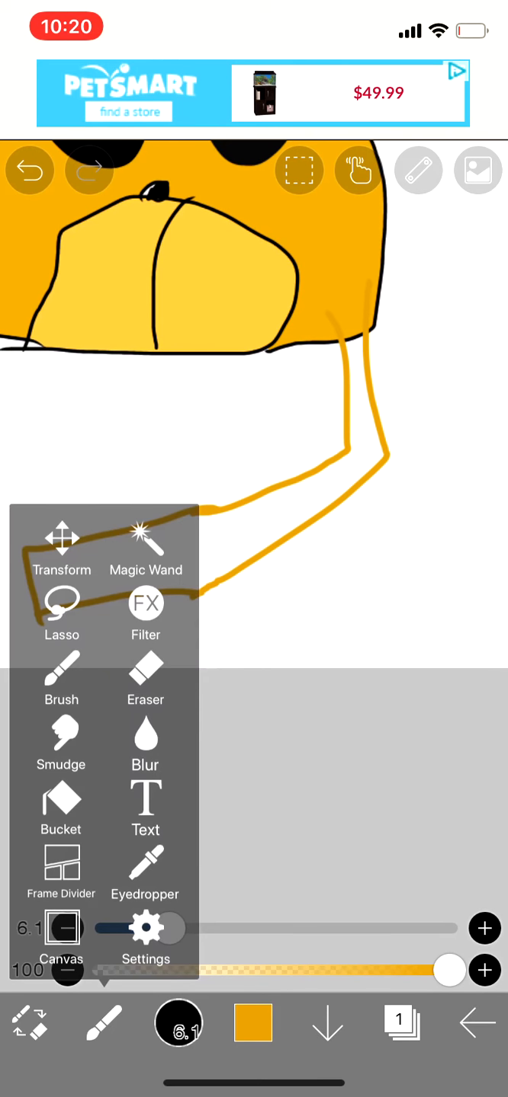
left_click(61, 800)
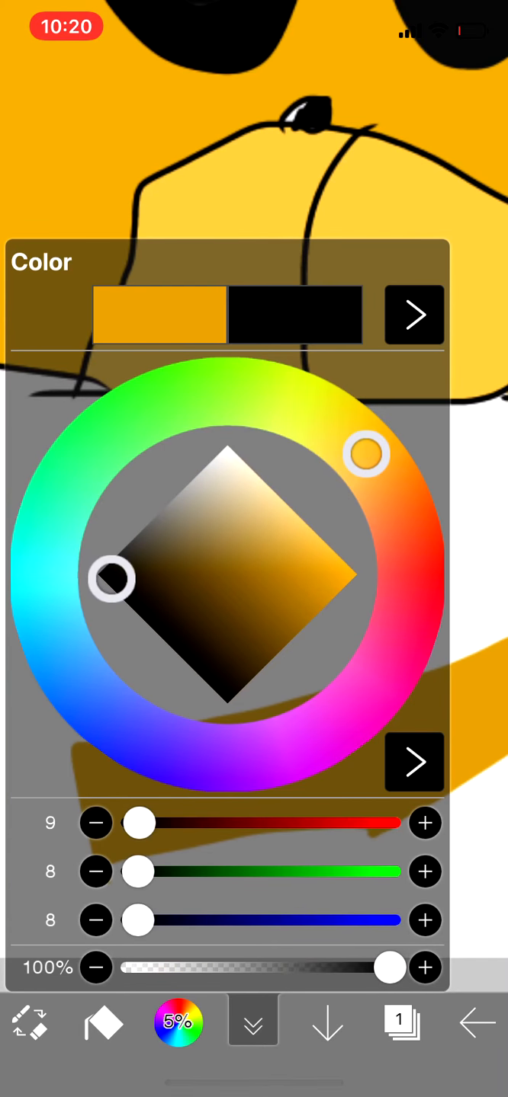
- Bucket-fill the lower jaw solid orange and switch back to the brush for the black mouth edge
left_click(104, 1023)
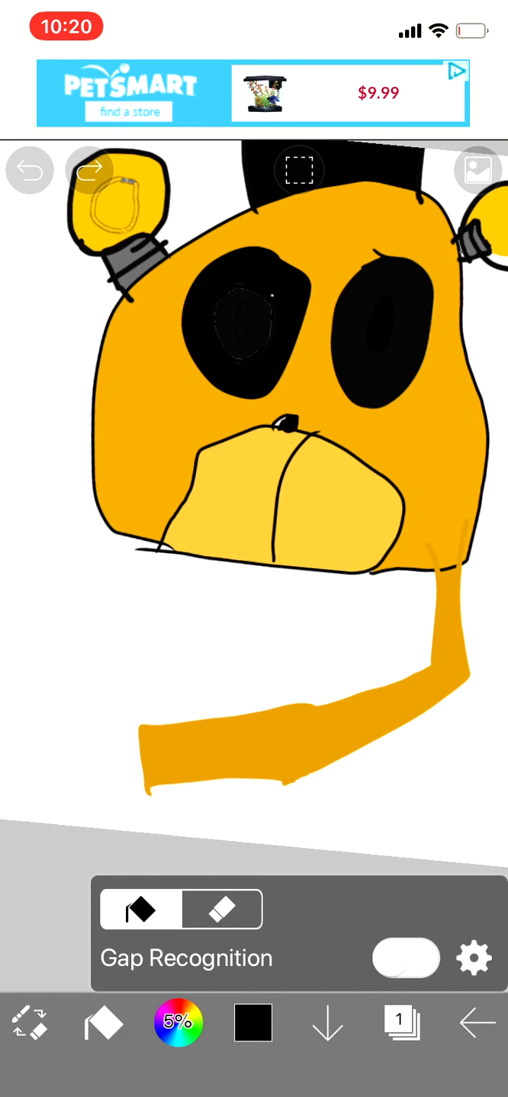
left_click(473, 959)
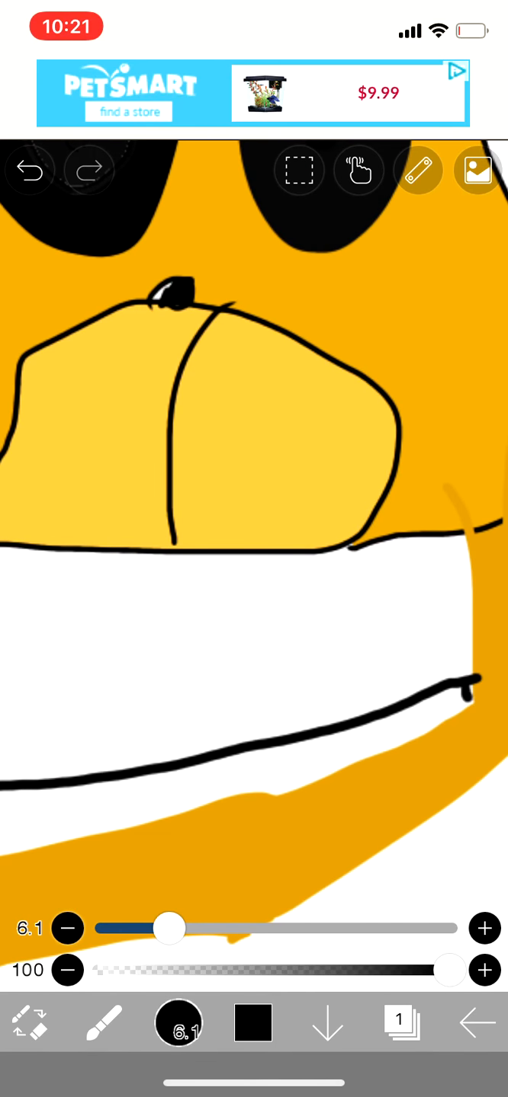
- Undo poorly drawn tooth strokes while lining both mouth edges with black-outlined teeth
left_click(31, 171)
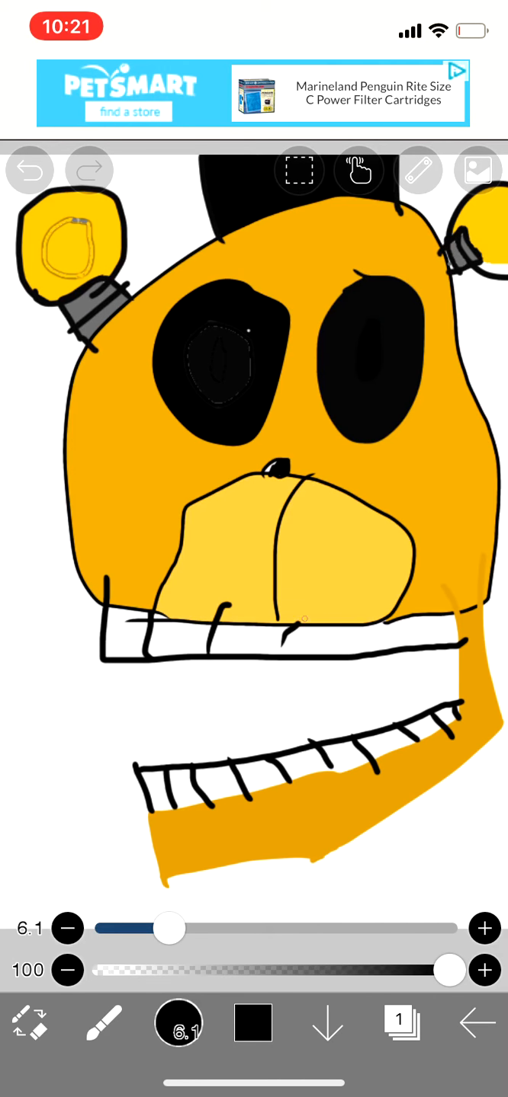
left_click(31, 169)
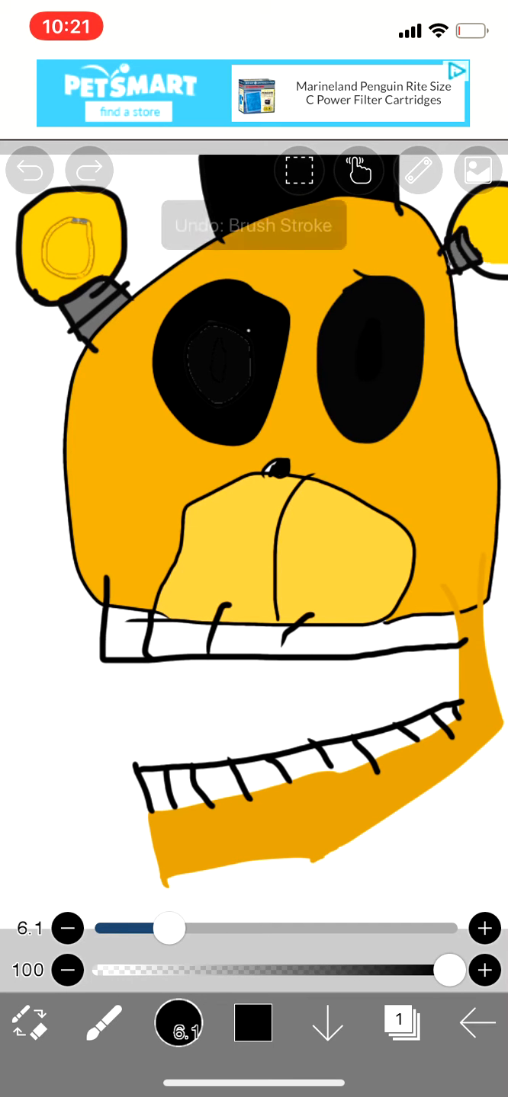
left_click(29, 169)
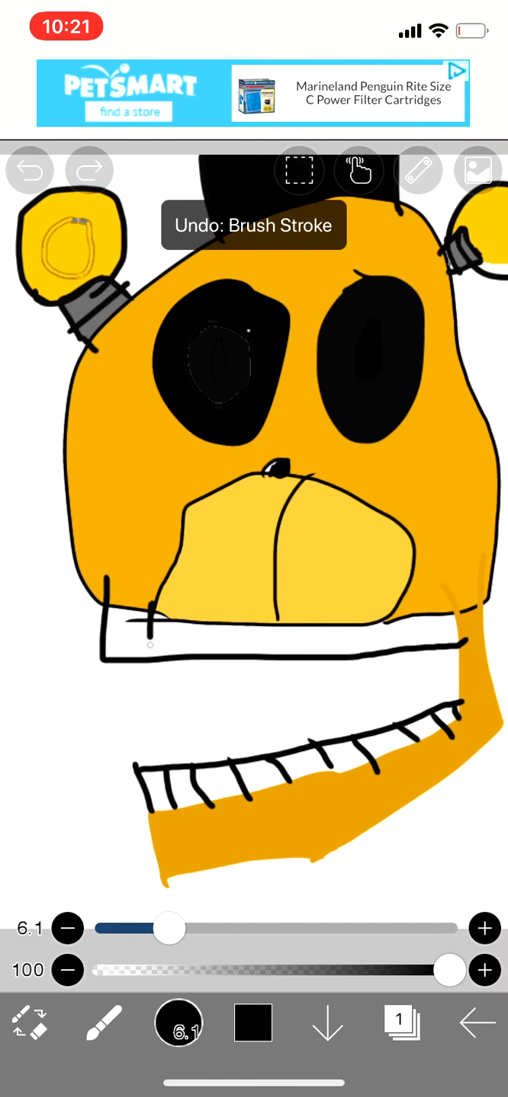
left_click(29, 171)
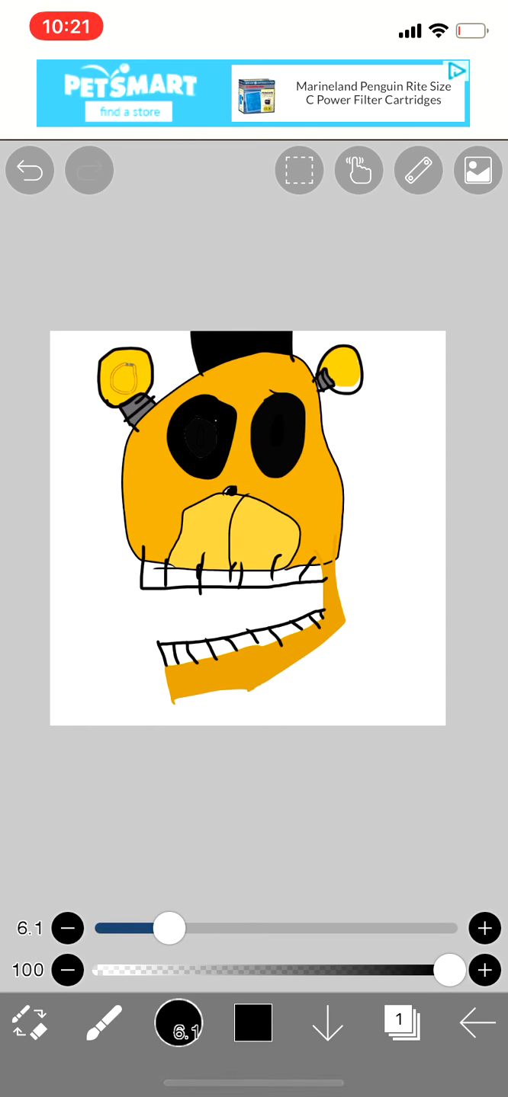
- Fill the background dark gray, save the bear head to Photos and view it there
left_click(253, 1023)
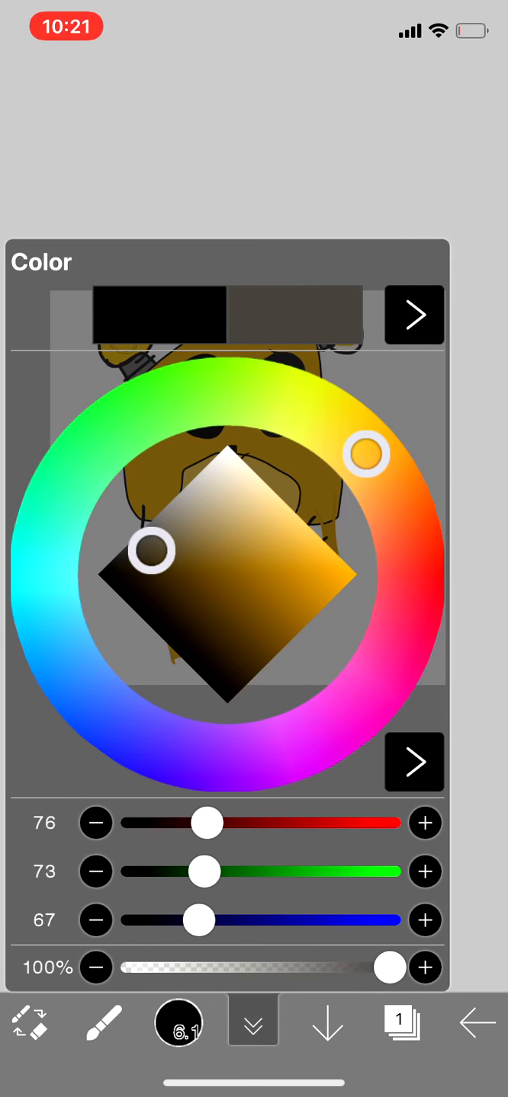
left_click(253, 1023)
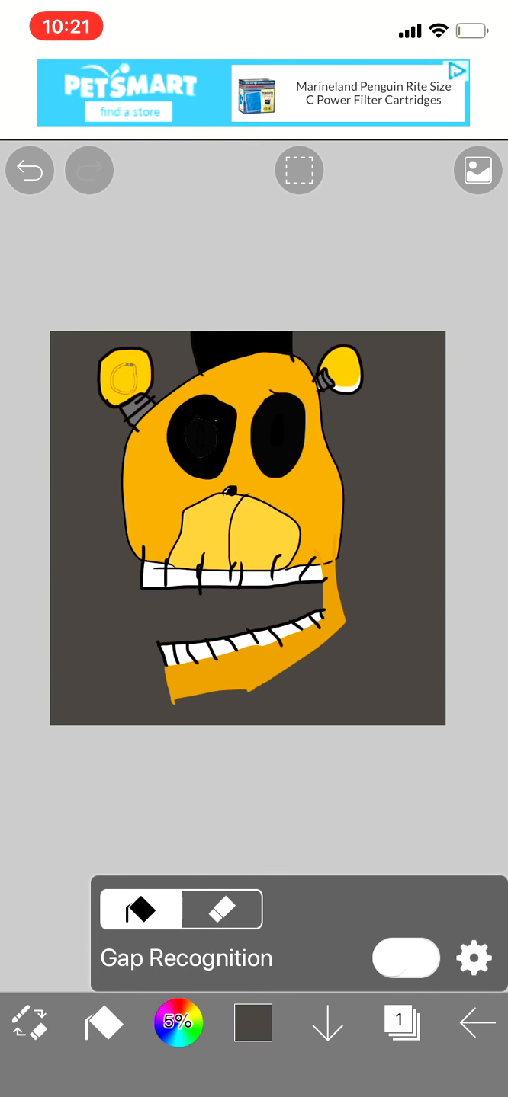
left_click(399, 1023)
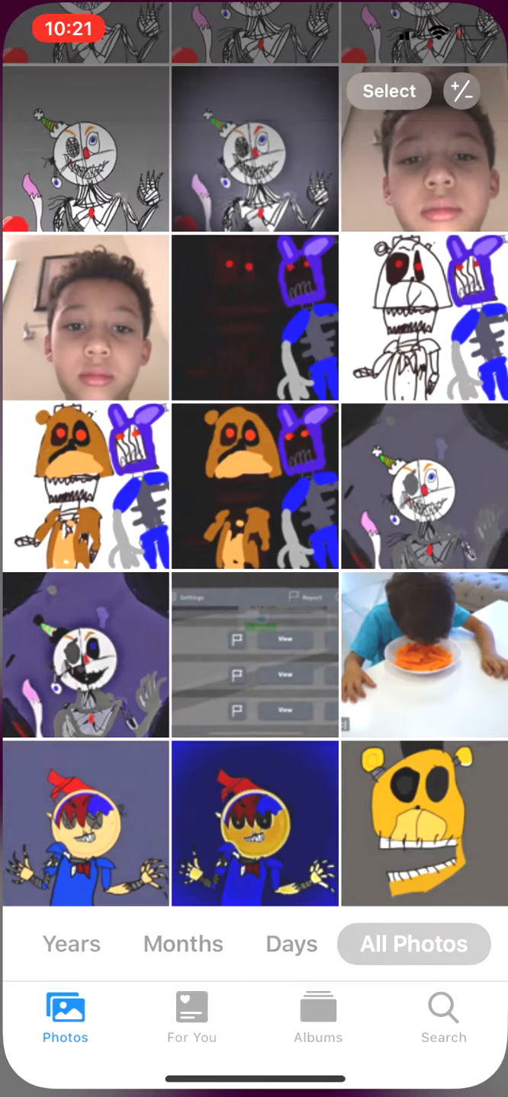
left_click(421, 826)
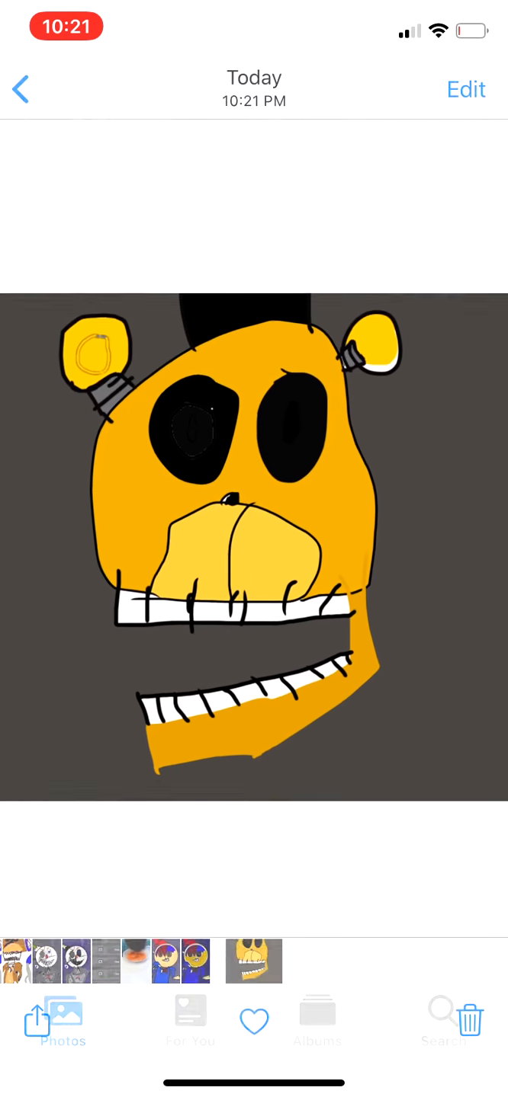